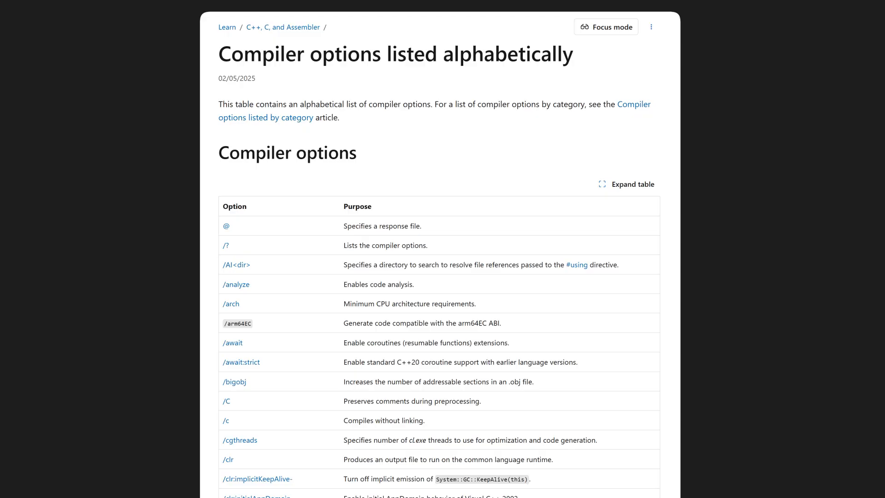
# Scroll the alphabetical compiler options table down to the /Qspectre through /TC rows.
pyautogui.scroll(-3)
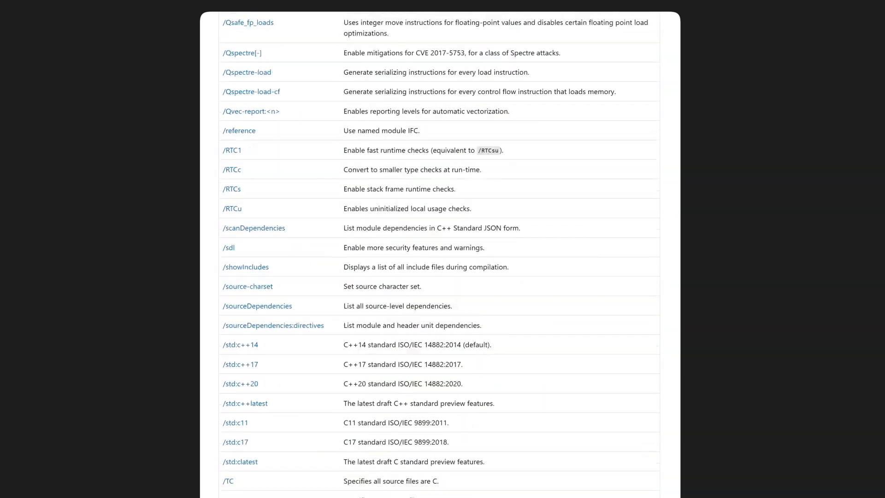
pyautogui.scroll(-3)
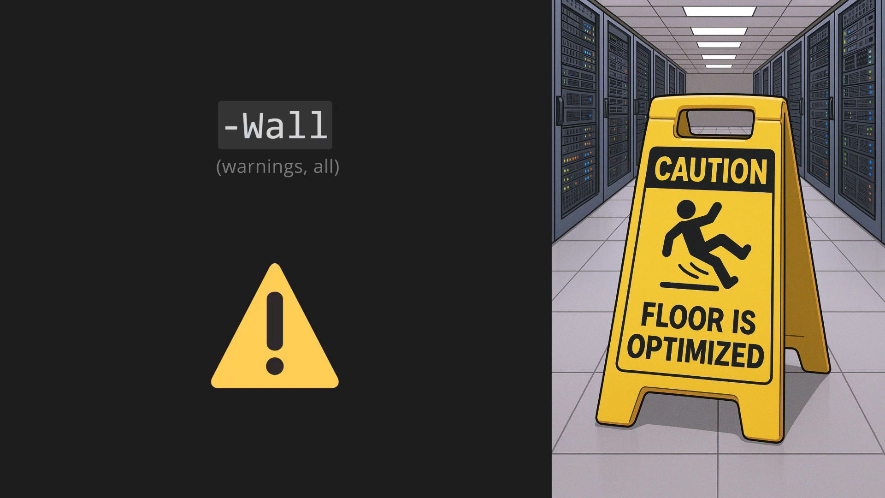
# Advance from the -Wall slide to the -fstack-protector and -D_FORTIFY_SOURCE table.
pyautogui.press('Right')
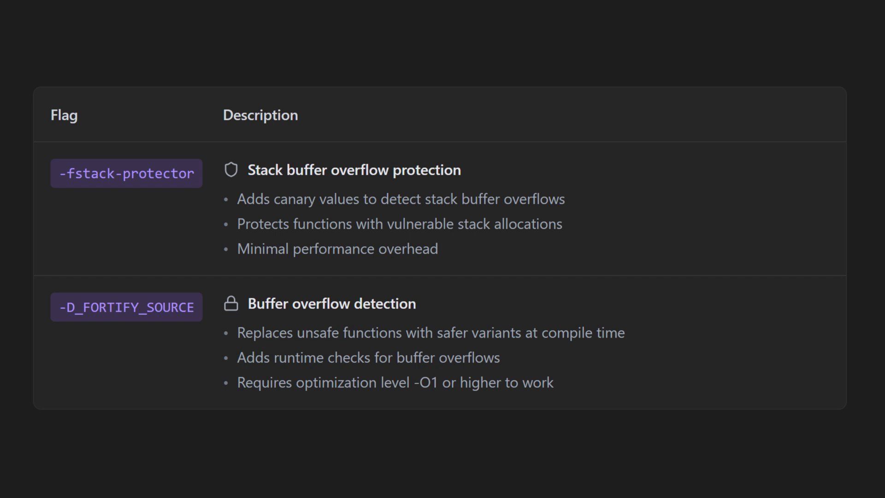